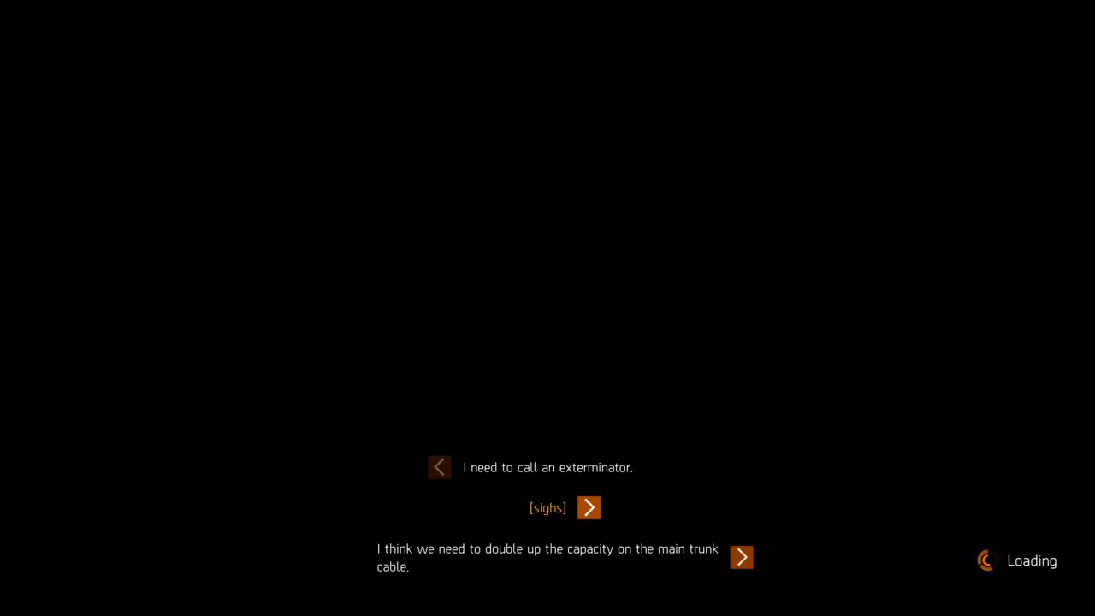
{"action": "left_click", "coordinate": [588, 507]}
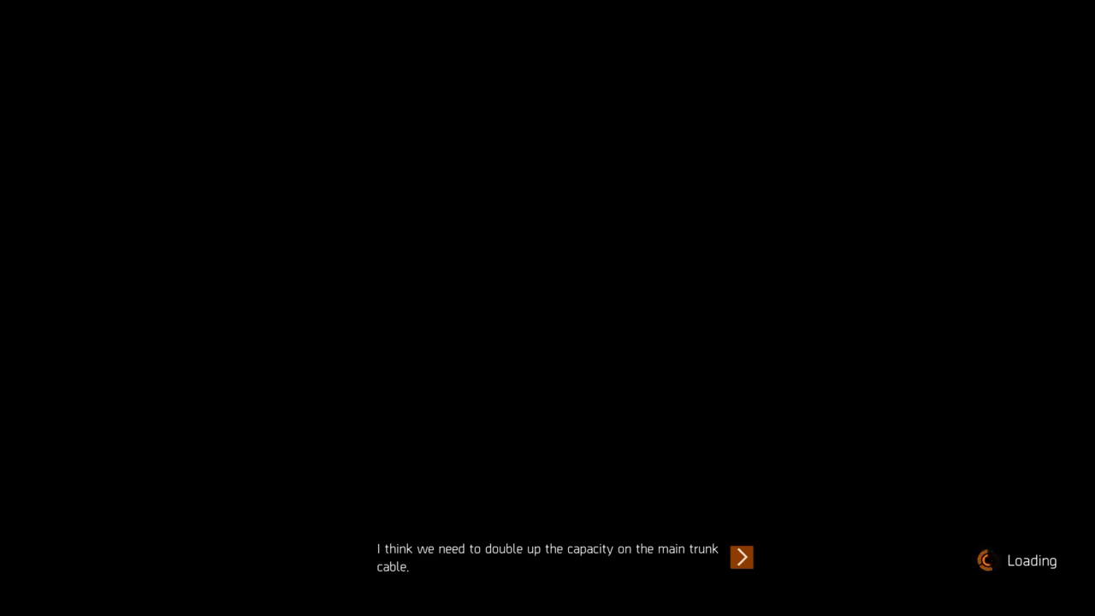
{"action": "left_click", "coordinate": [740, 558]}
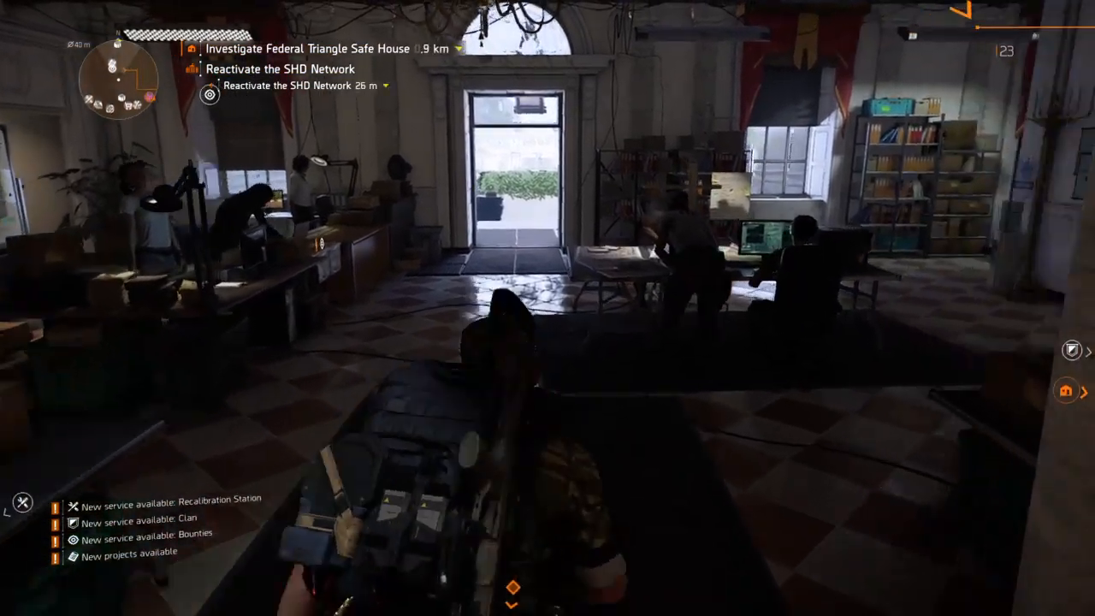
{"action": "mouse_move", "coordinate": [547, 308]}
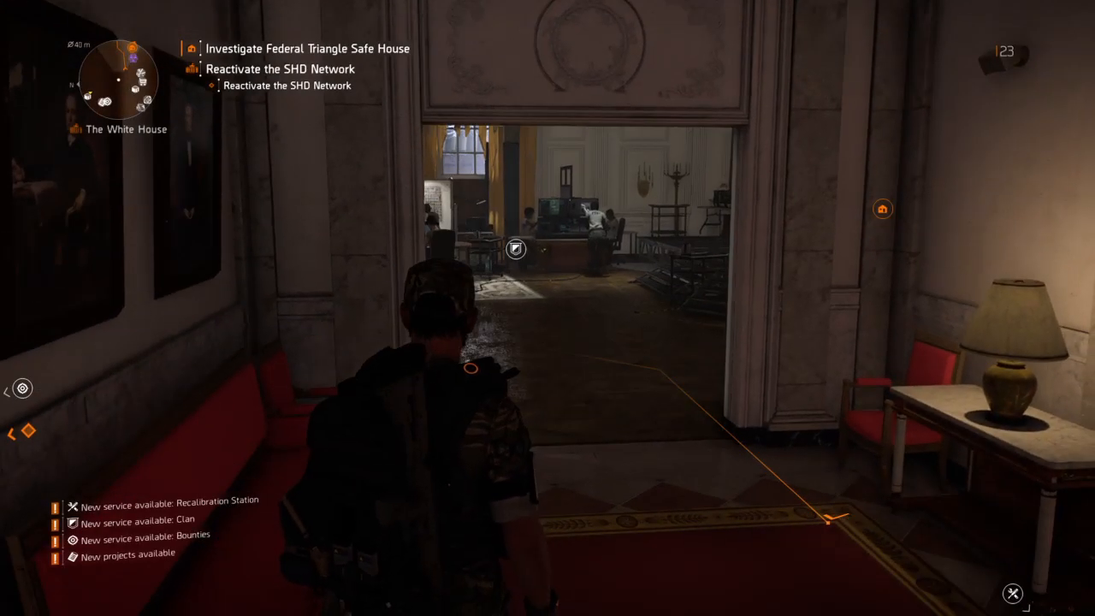
{"action": "mouse_move", "coordinate": [547, 308]}
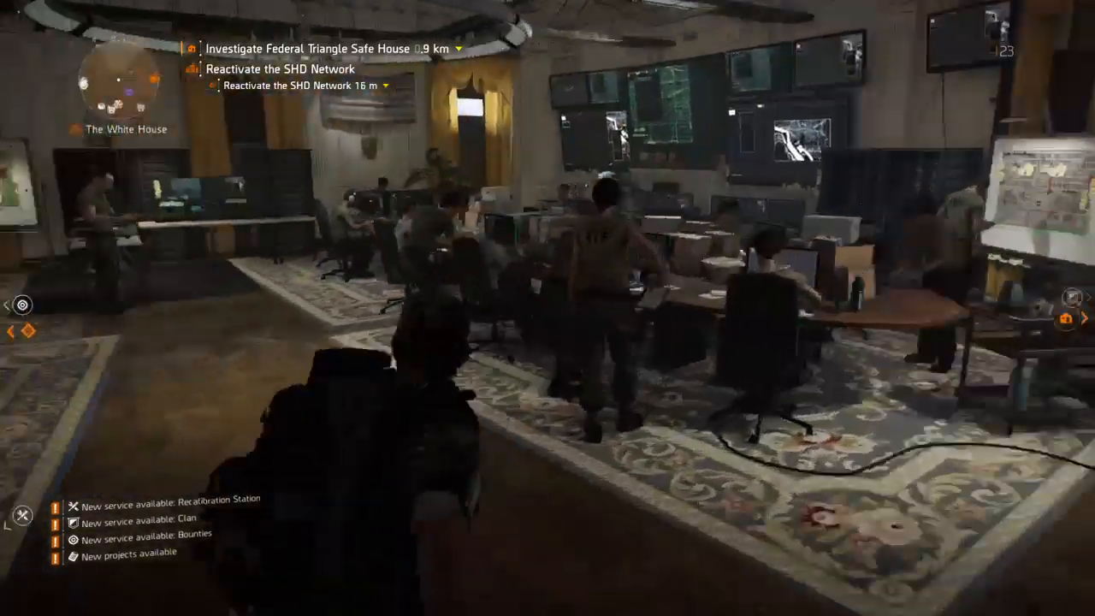